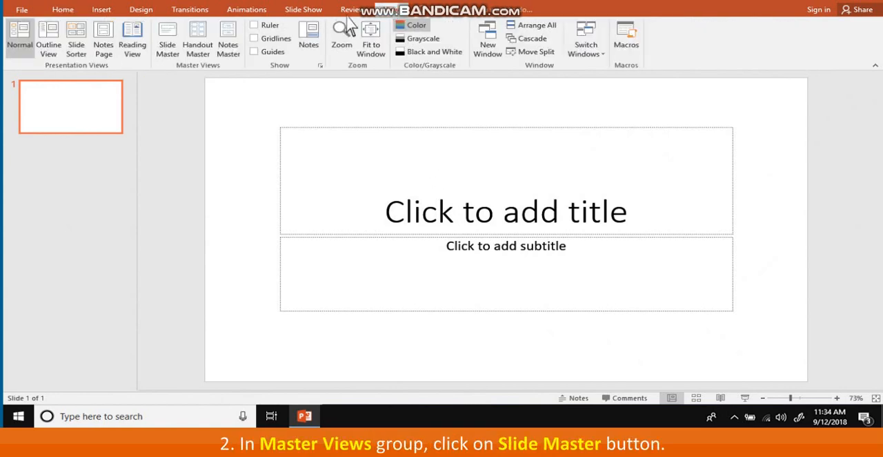
# Enter Slide Master view and select the first, top-level master slide with its text placeholders
pyautogui.click(167, 39)
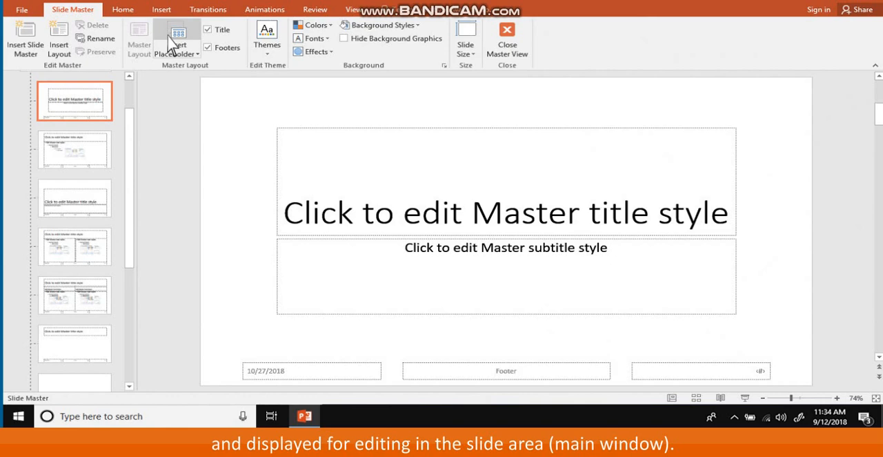
pyautogui.moveTo(133, 177)
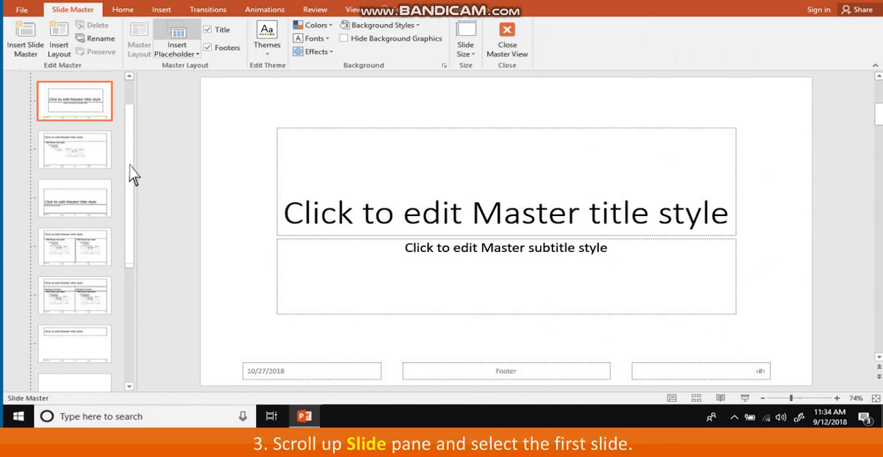
pyautogui.click(66, 103)
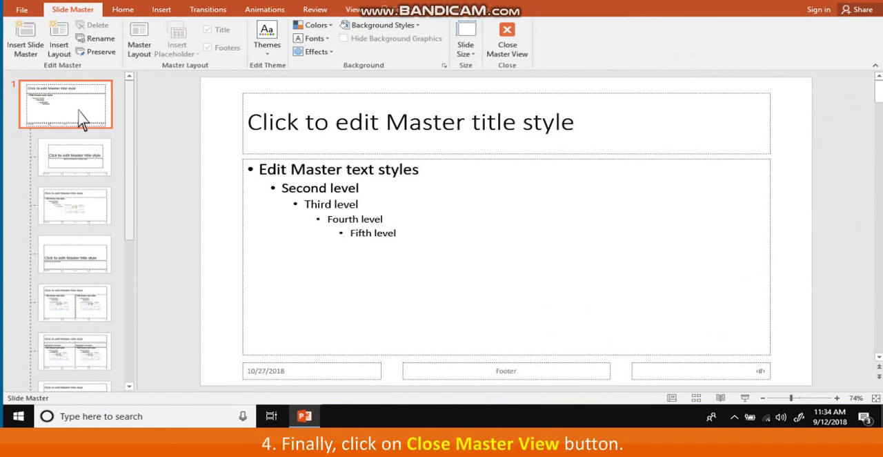
pyautogui.moveTo(302, 83)
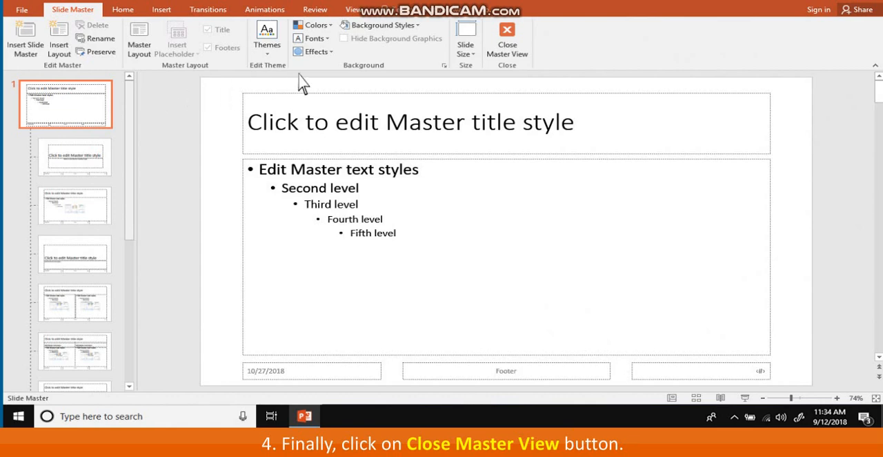
# Close the slide master and switch to Handout Master view with its six-slide page layout
pyautogui.click(508, 35)
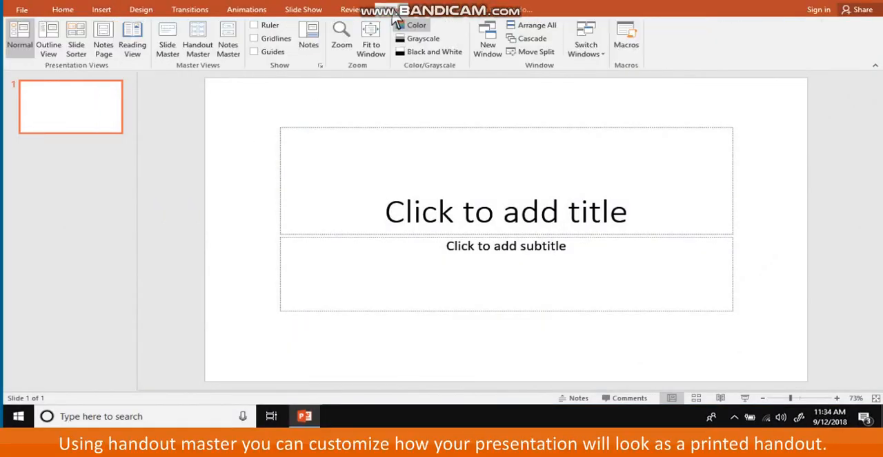
pyautogui.click(198, 38)
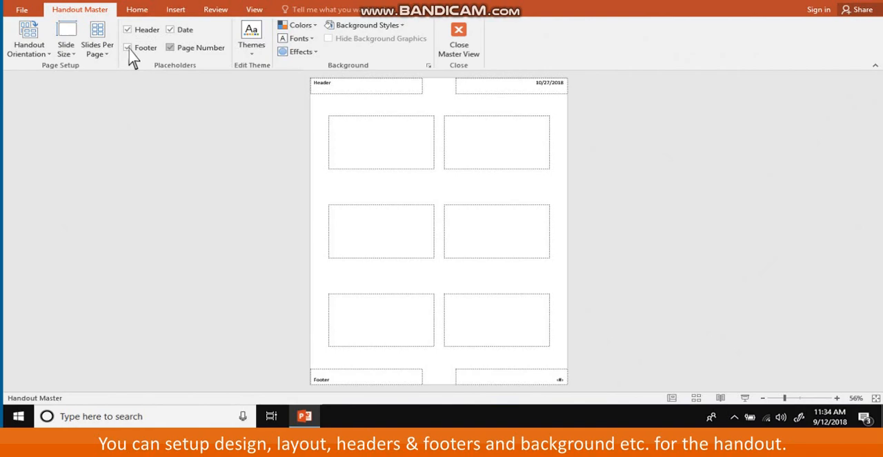
# Switch to Notes Master view, then return to Normal view of the plant cell slides
pyautogui.click(458, 35)
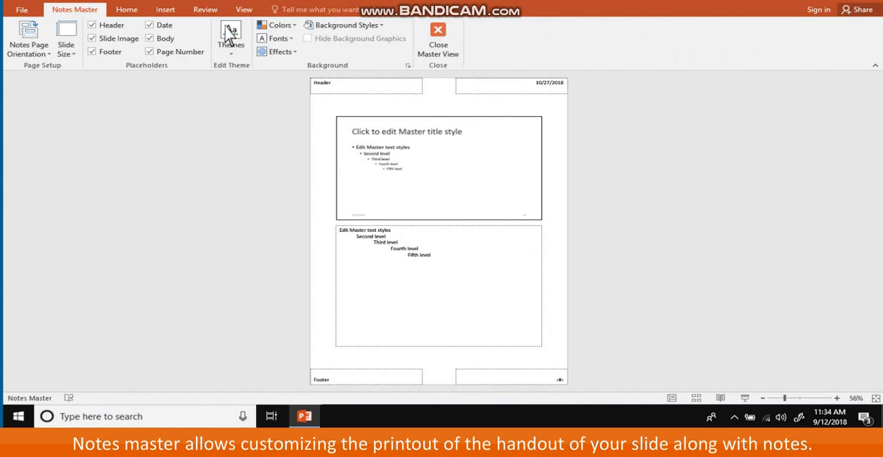
pyautogui.click(439, 168)
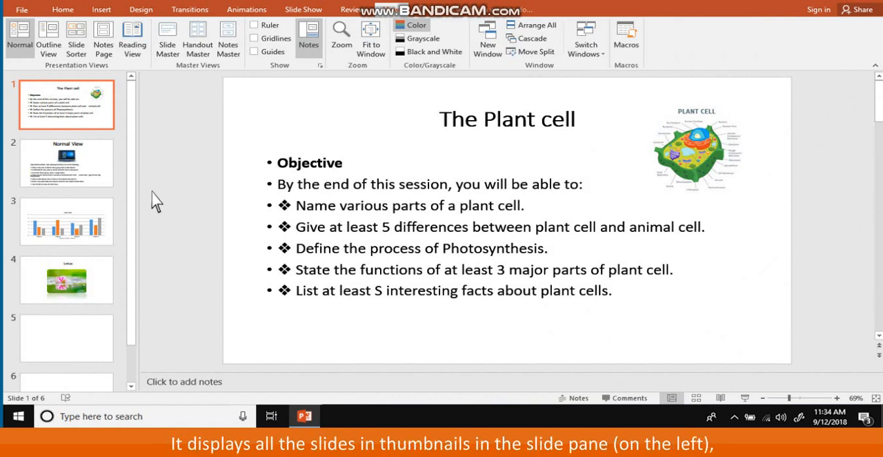
pyautogui.moveTo(141, 187)
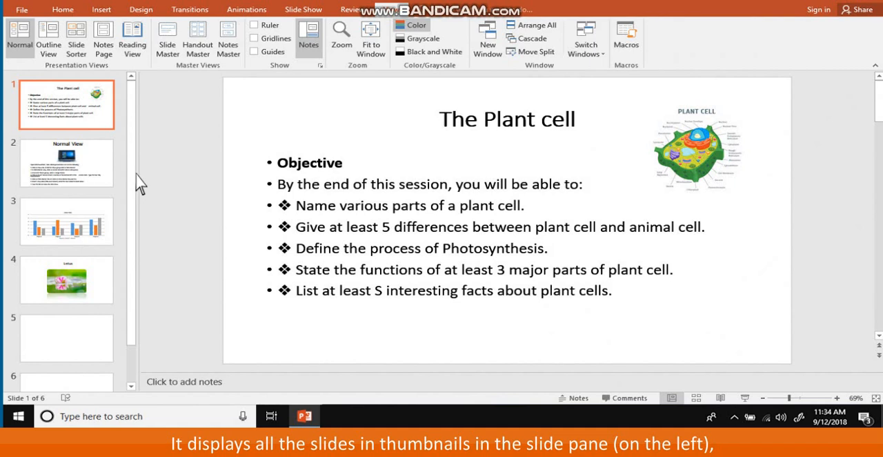
pyautogui.moveTo(127, 160)
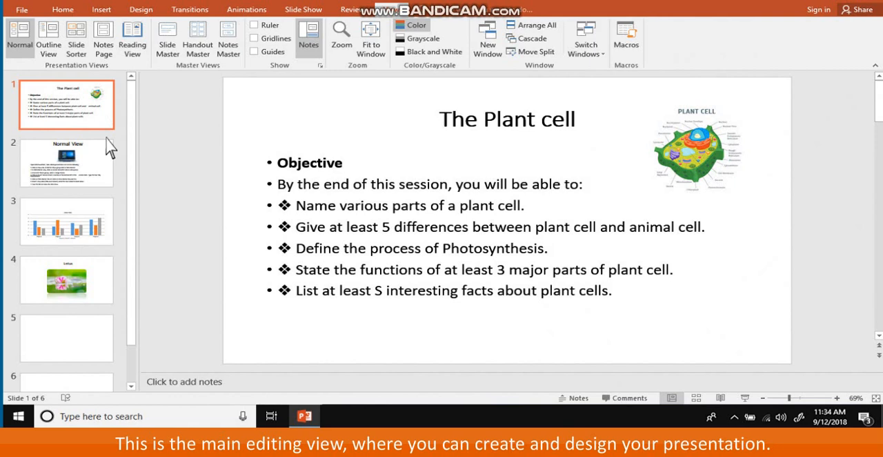
pyautogui.moveTo(122, 331)
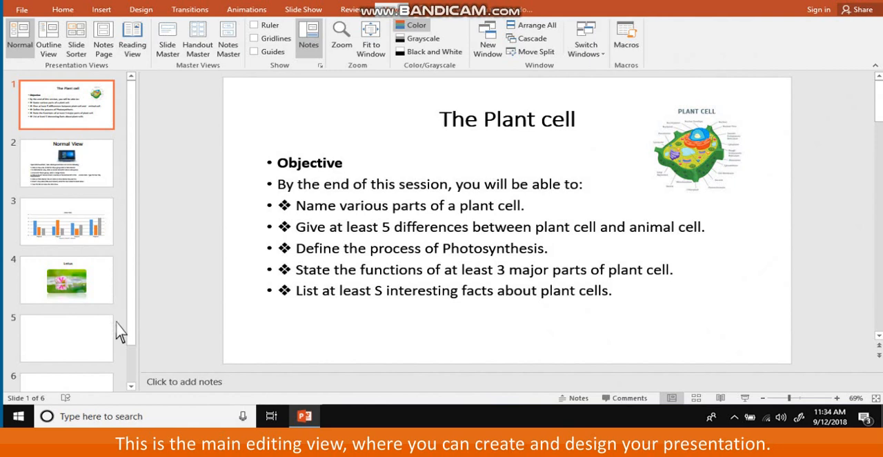
pyautogui.moveTo(122, 347)
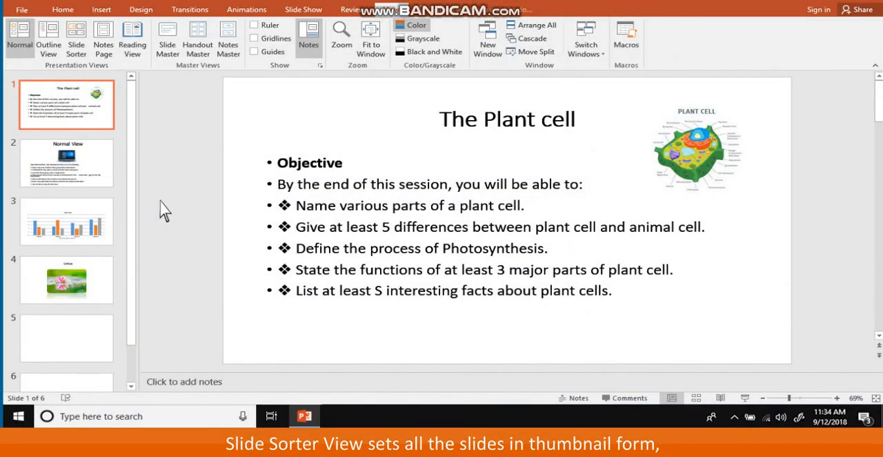
pyautogui.moveTo(76, 39)
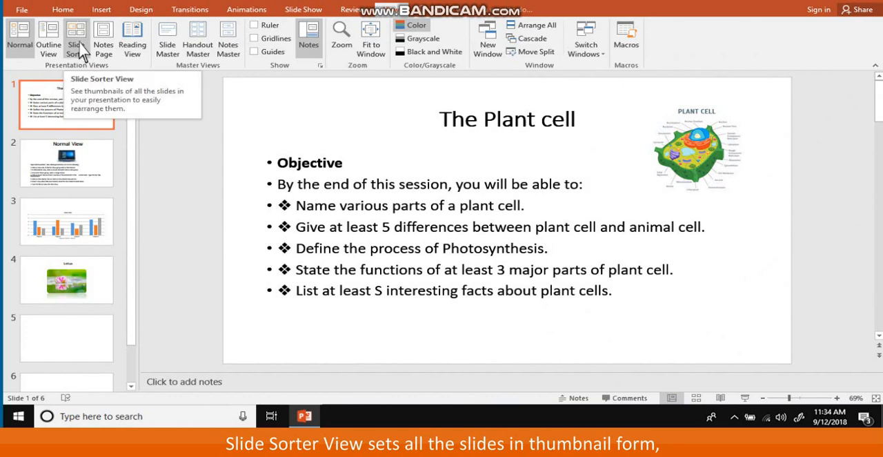
pyautogui.click(75, 39)
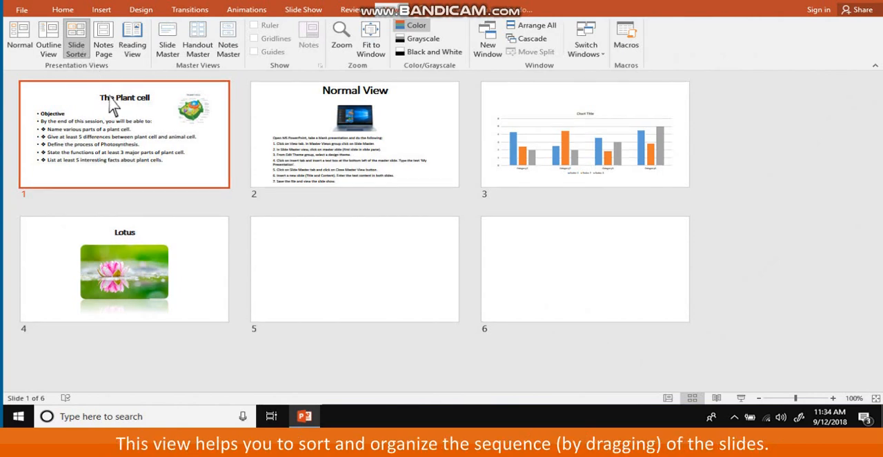
pyautogui.moveTo(131, 145)
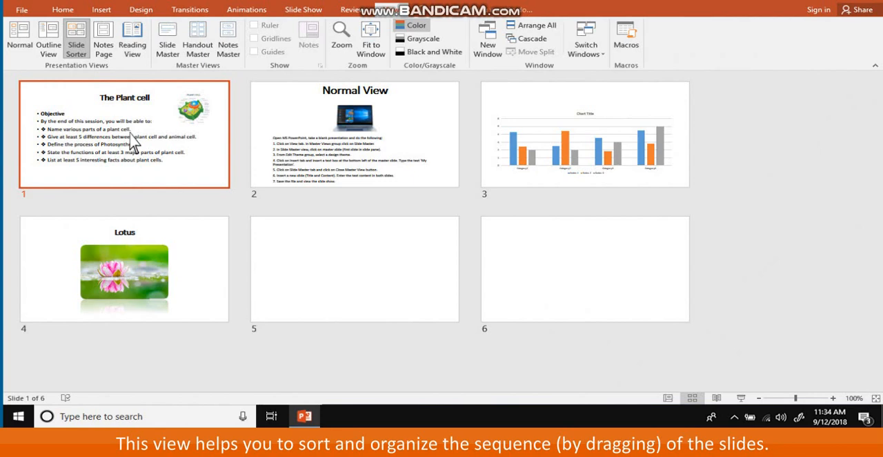
pyautogui.moveTo(125, 135); pyautogui.dragTo(124, 269)
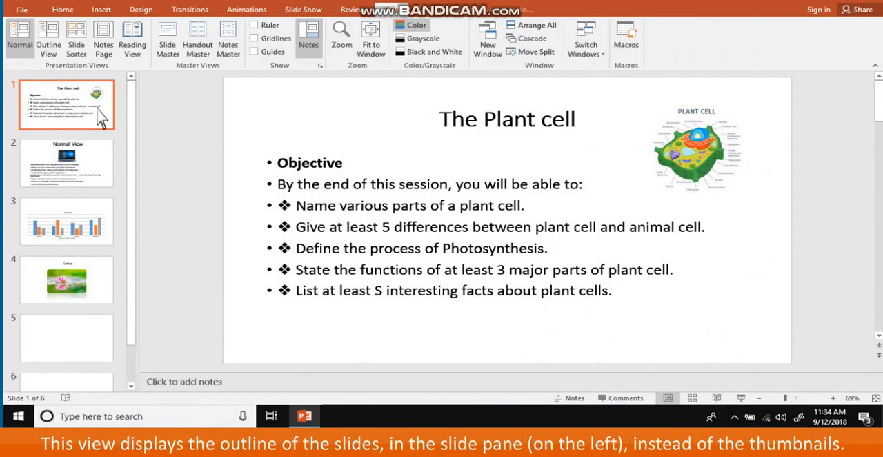
pyautogui.click(48, 38)
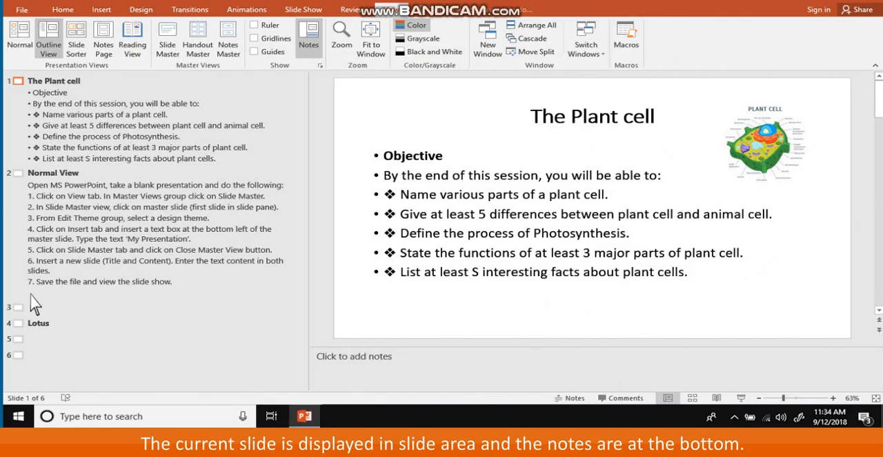
pyautogui.click(20, 39)
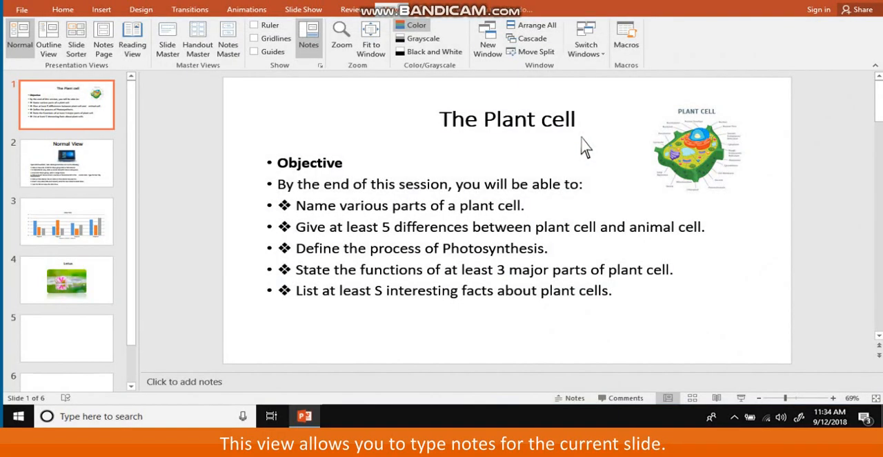
pyautogui.click(102, 38)
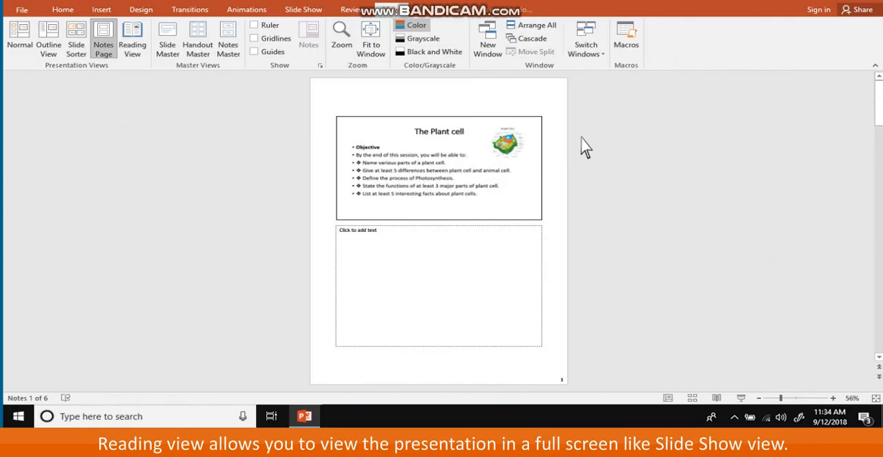
pyautogui.moveTo(215, 63)
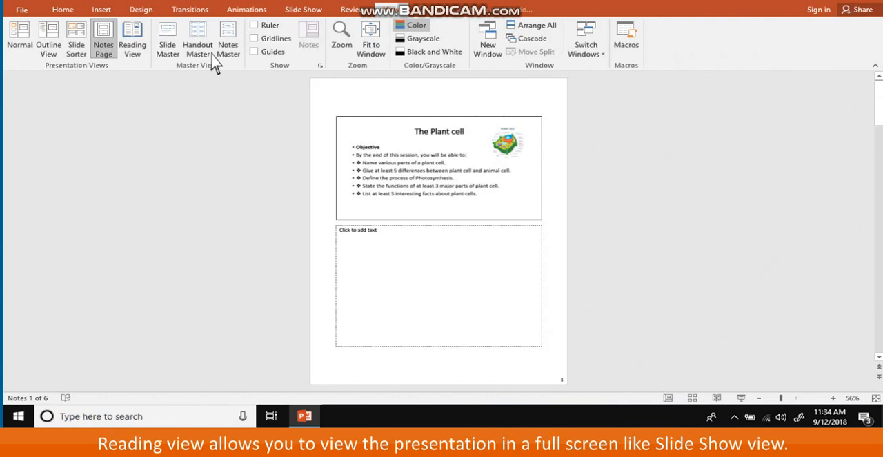
# Display the Plant cell presentation in Reading view, filling the window
pyautogui.click(133, 39)
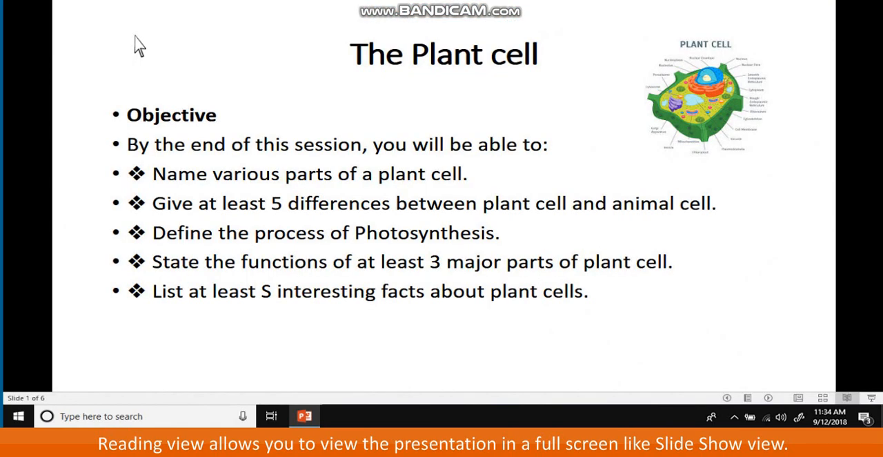